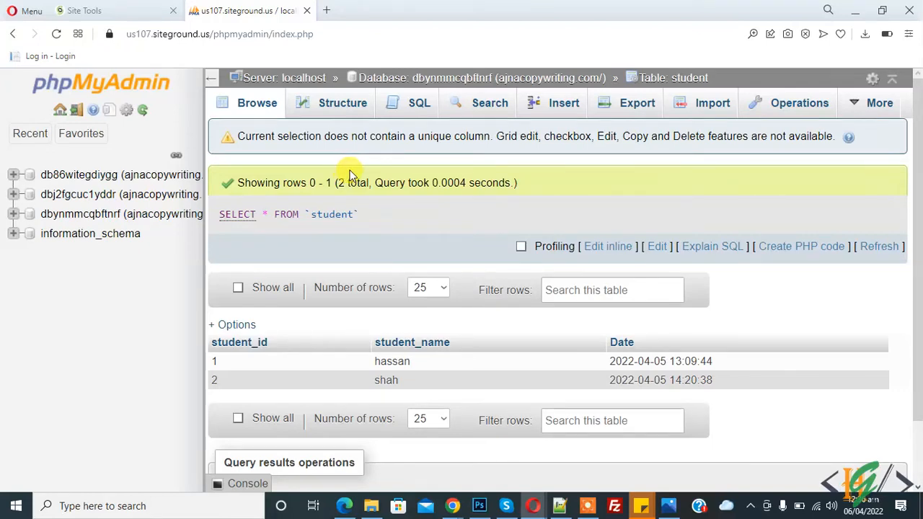
{"action": "mouse_move", "coordinate": [366, 128]}
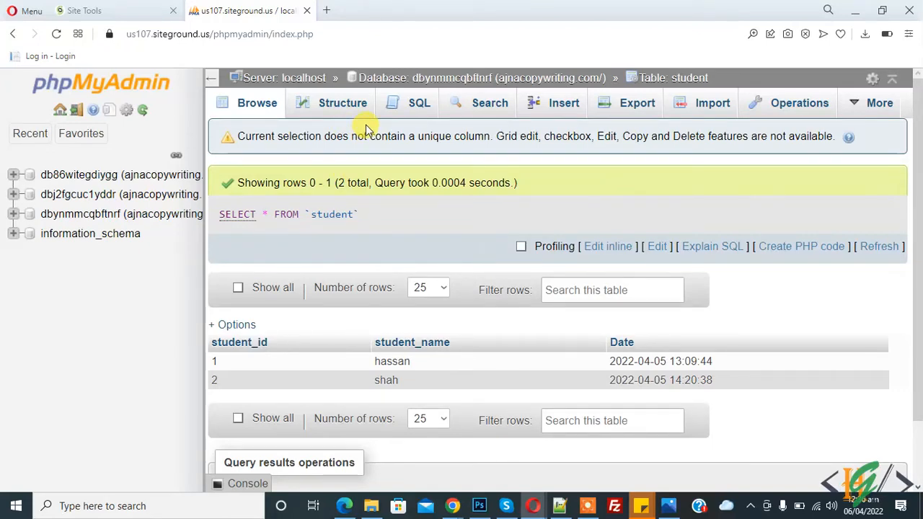
{"action": "mouse_move", "coordinate": [395, 170]}
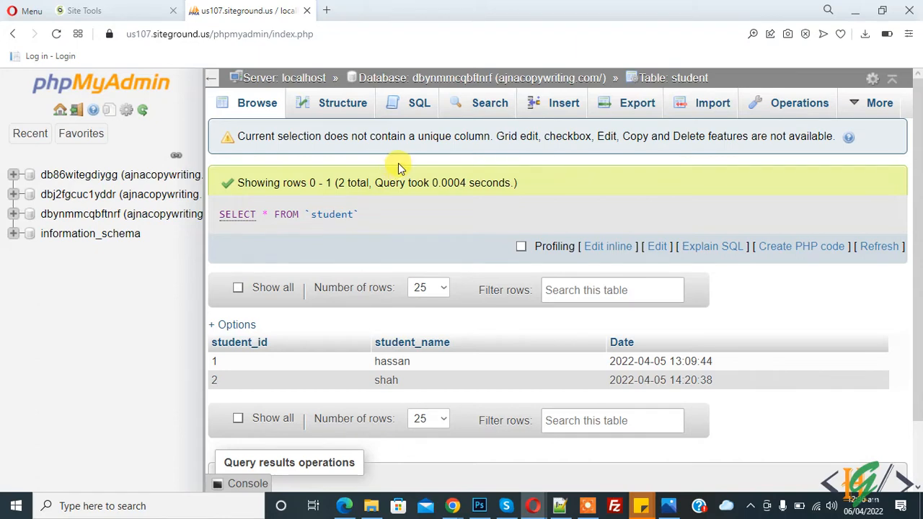
{"action": "mouse_move", "coordinate": [421, 170]}
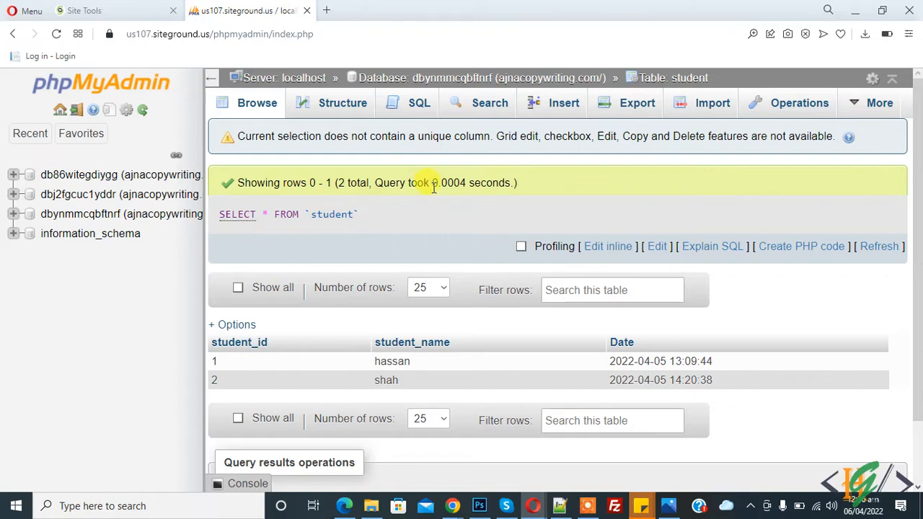
{"action": "mouse_move", "coordinate": [528, 224]}
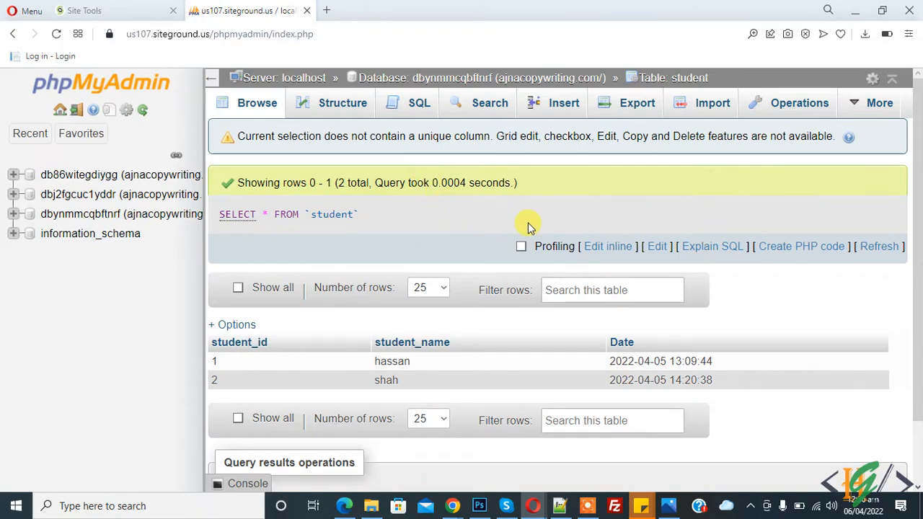
{"action": "mouse_move", "coordinate": [728, 176]}
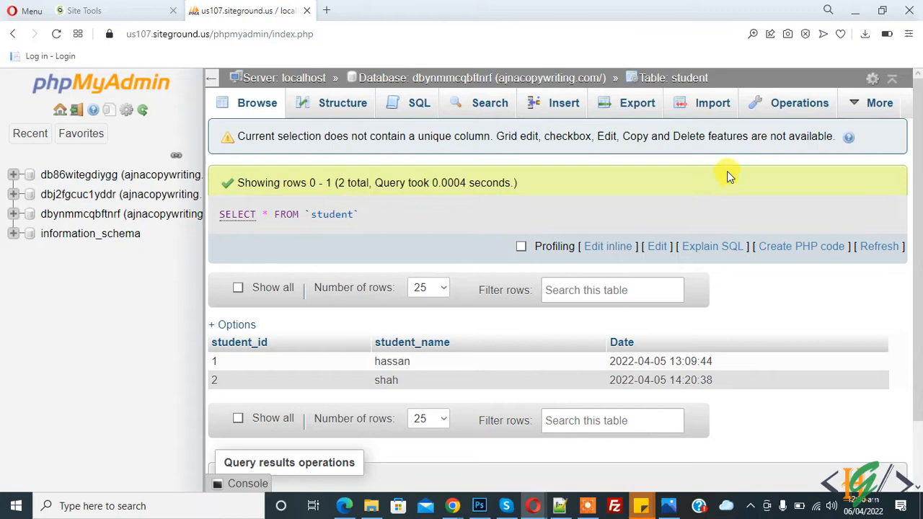
{"action": "mouse_move", "coordinate": [267, 358]}
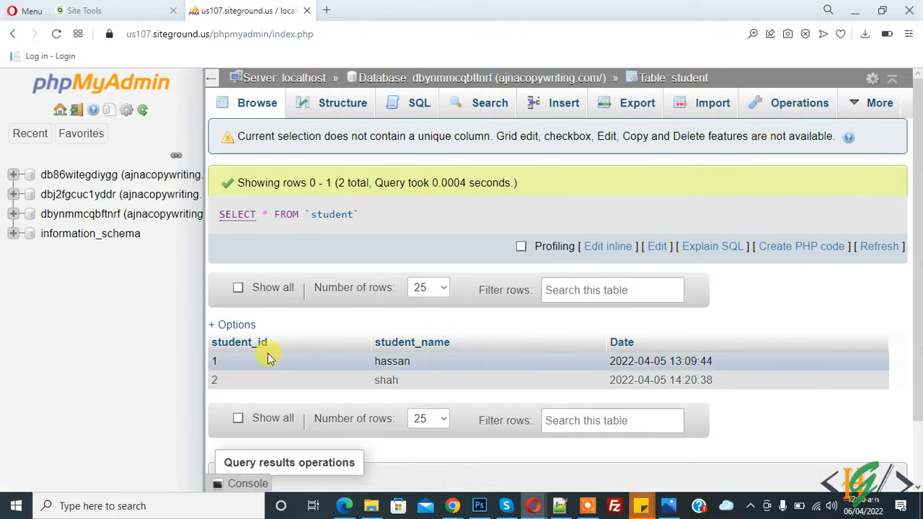
{"action": "mouse_move", "coordinate": [225, 401]}
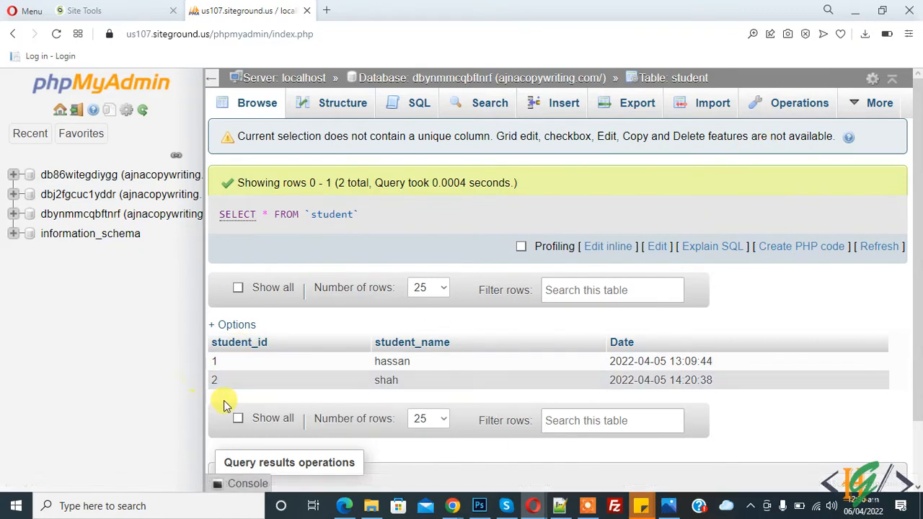
{"action": "mouse_move", "coordinate": [331, 329]}
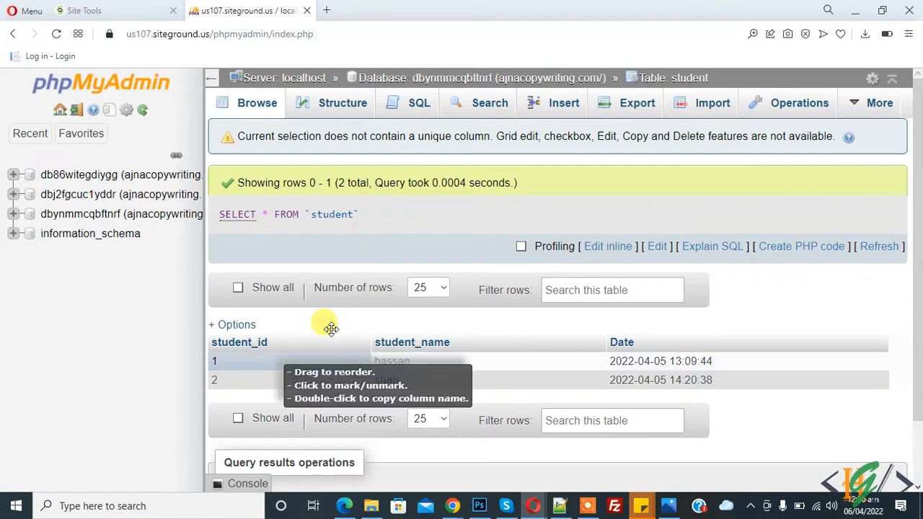
{"action": "mouse_move", "coordinate": [798, 103]}
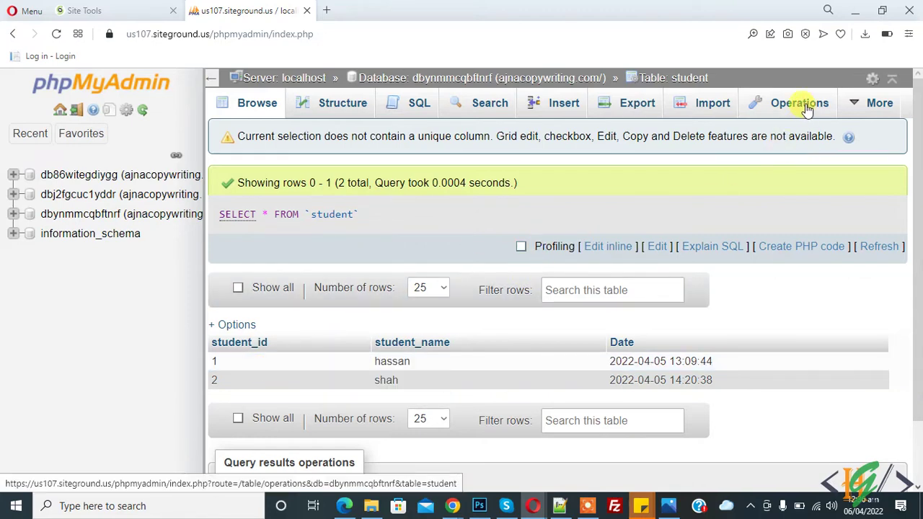
- In Operations, keep student_id as the 'Alter table order by' column and choose Descending
{"action": "left_click", "coordinate": [799, 103]}
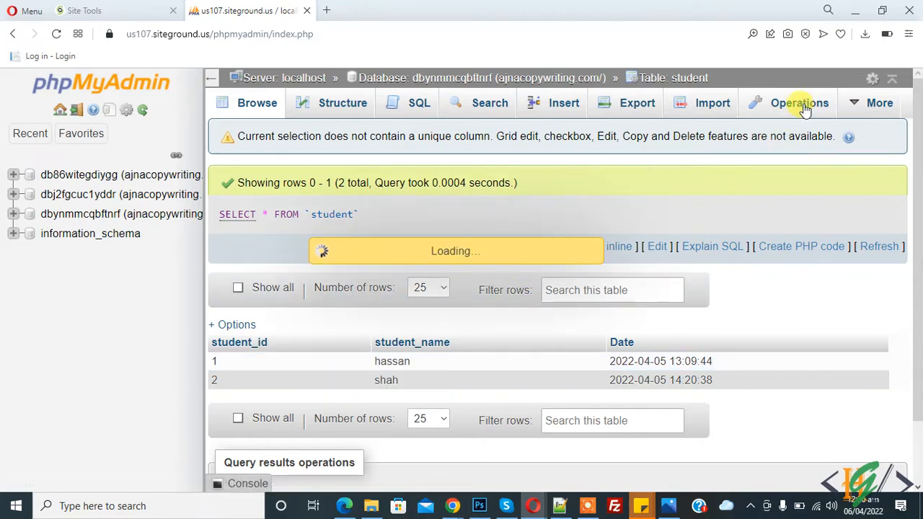
{"action": "left_click", "coordinate": [799, 102]}
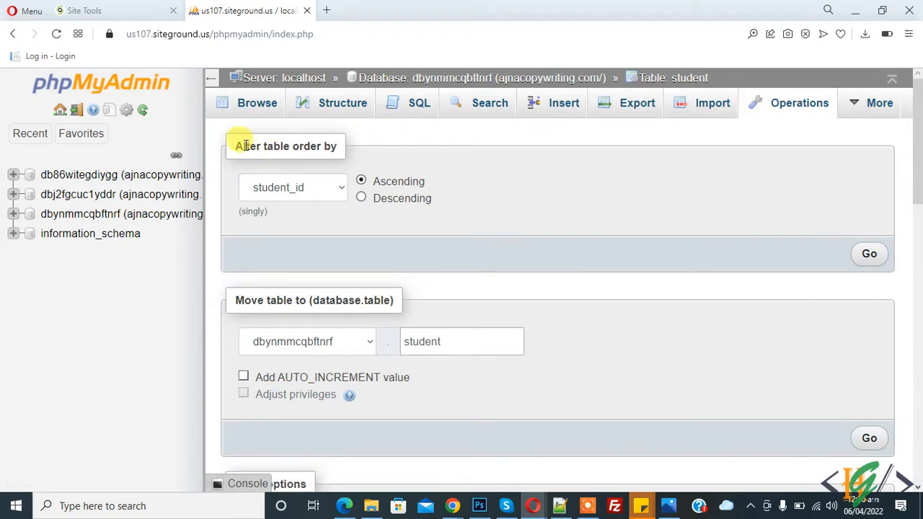
{"action": "double_click", "coordinate": [286, 145]}
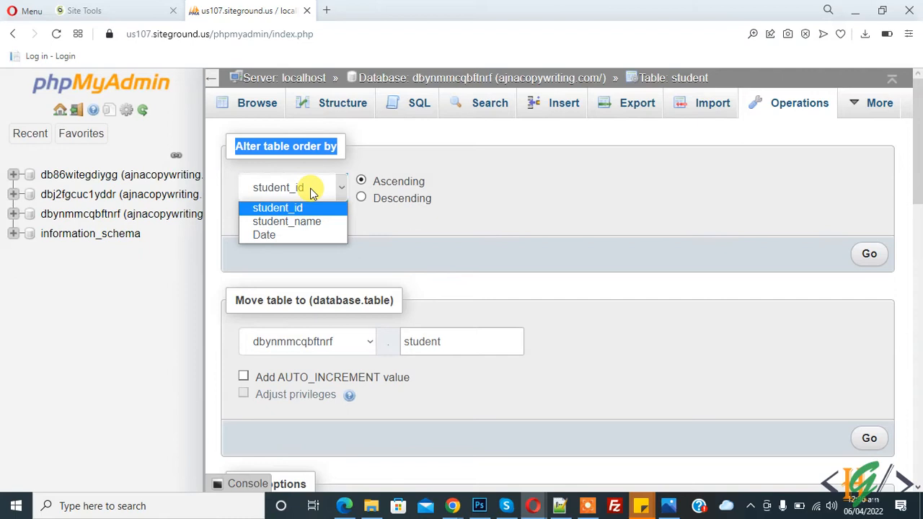
{"action": "mouse_move", "coordinate": [303, 222]}
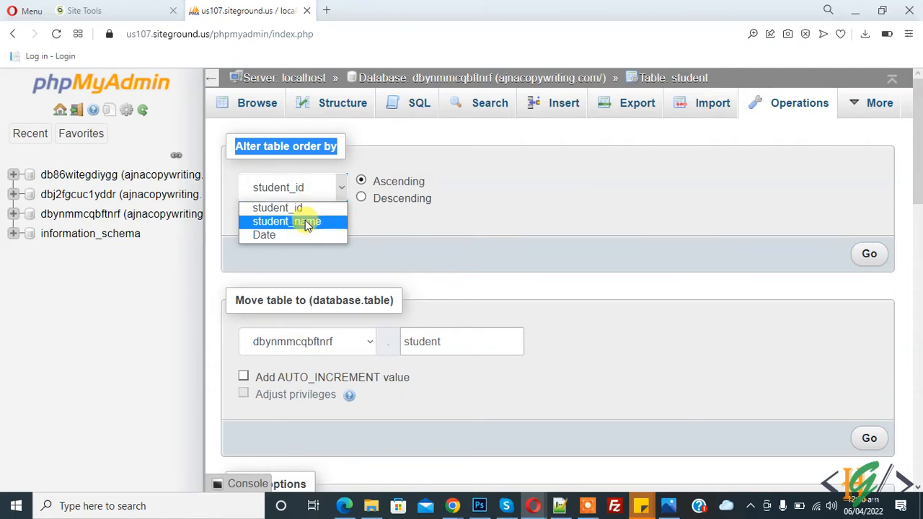
{"action": "left_click", "coordinate": [291, 208]}
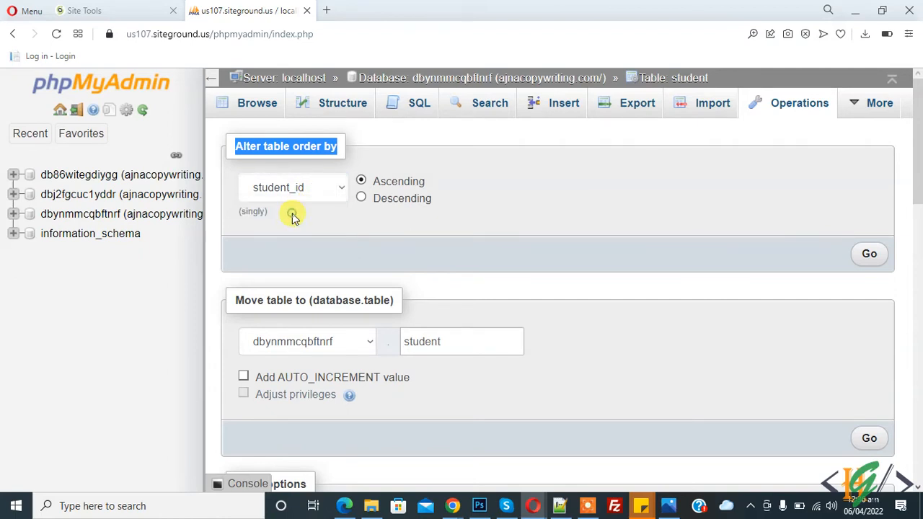
{"action": "mouse_move", "coordinate": [387, 204]}
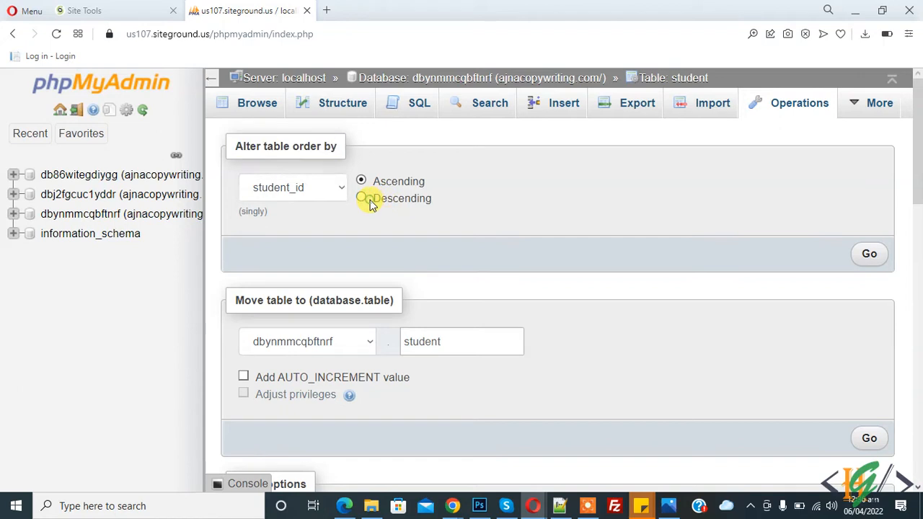
{"action": "left_click", "coordinate": [360, 199]}
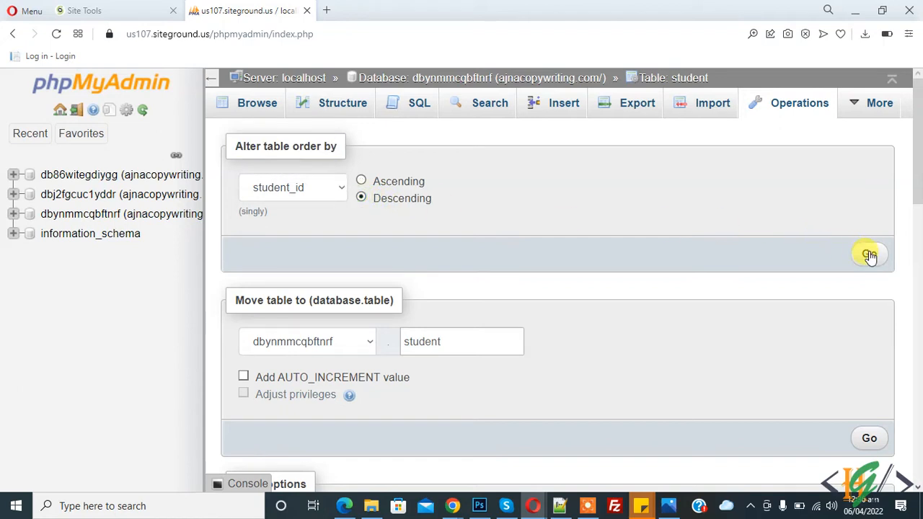
- Apply the descending student_id order with Go and dismiss the upload status panel
{"action": "left_click", "coordinate": [867, 255]}
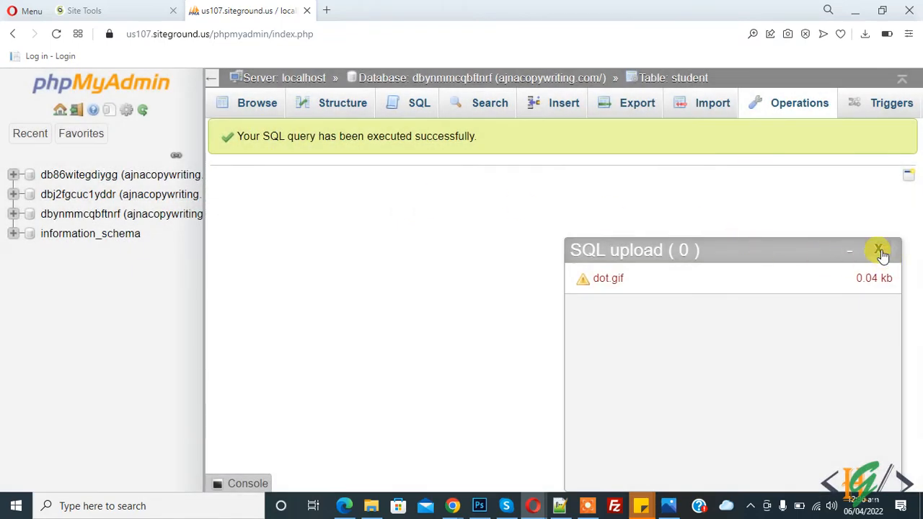
{"action": "left_click", "coordinate": [878, 251]}
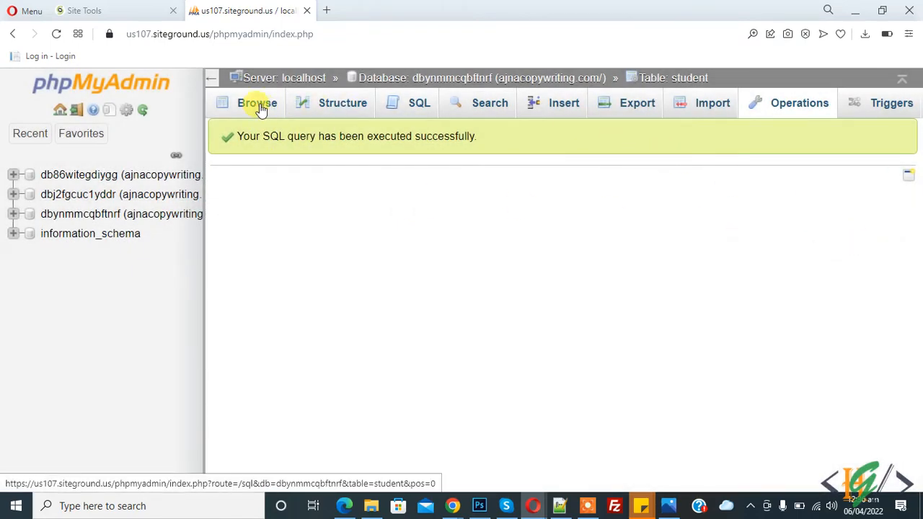
- Browse the student table to see row 2 (shah) listed before row 1 (hassan)
{"action": "left_click", "coordinate": [257, 102]}
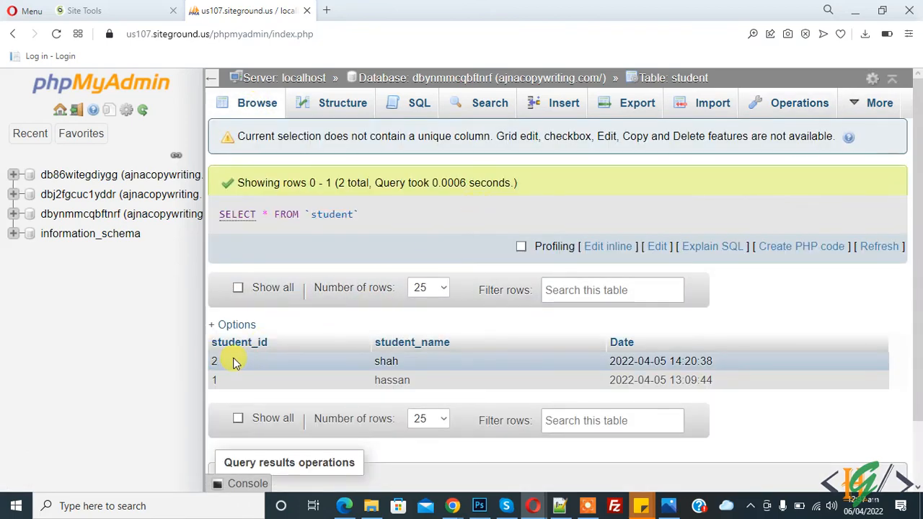
{"action": "mouse_move", "coordinate": [525, 222]}
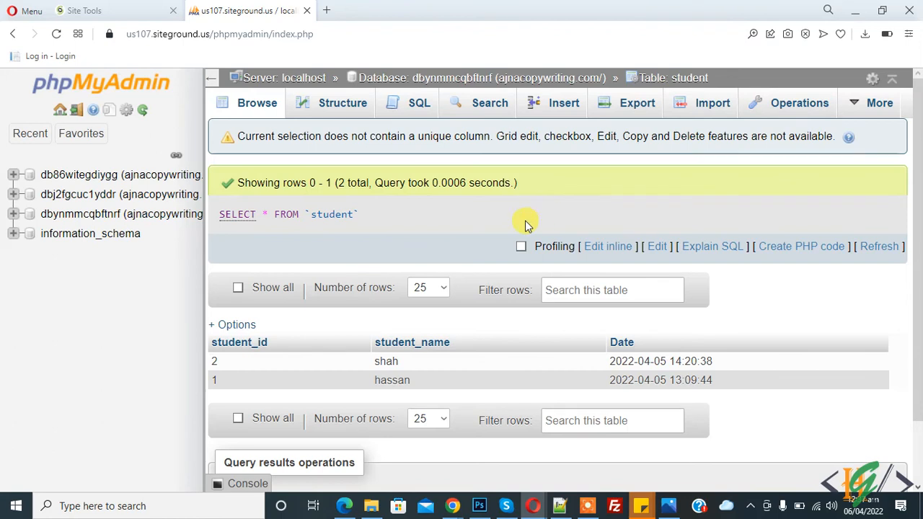
{"action": "mouse_move", "coordinate": [603, 219]}
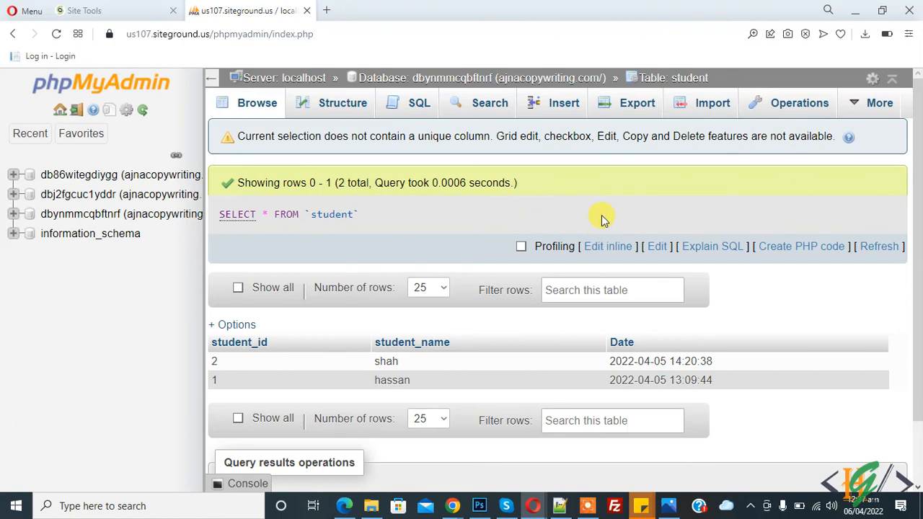